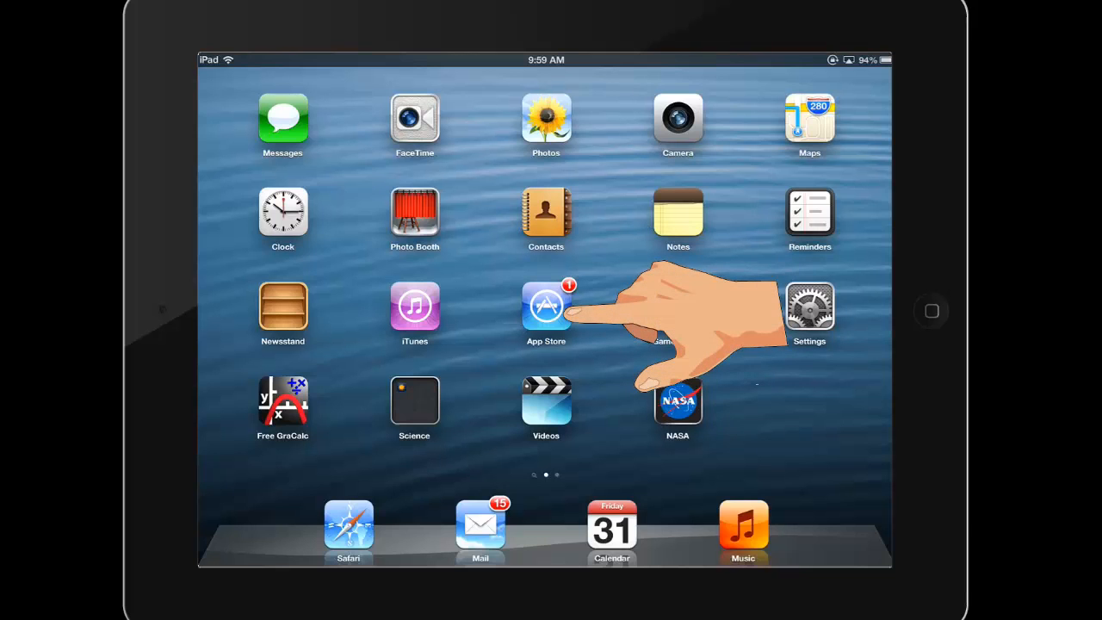
Install Chrome and Google Drive from App Store searches, adding both to the home screen.
{"action": "left_click", "coordinate": [546, 306]}
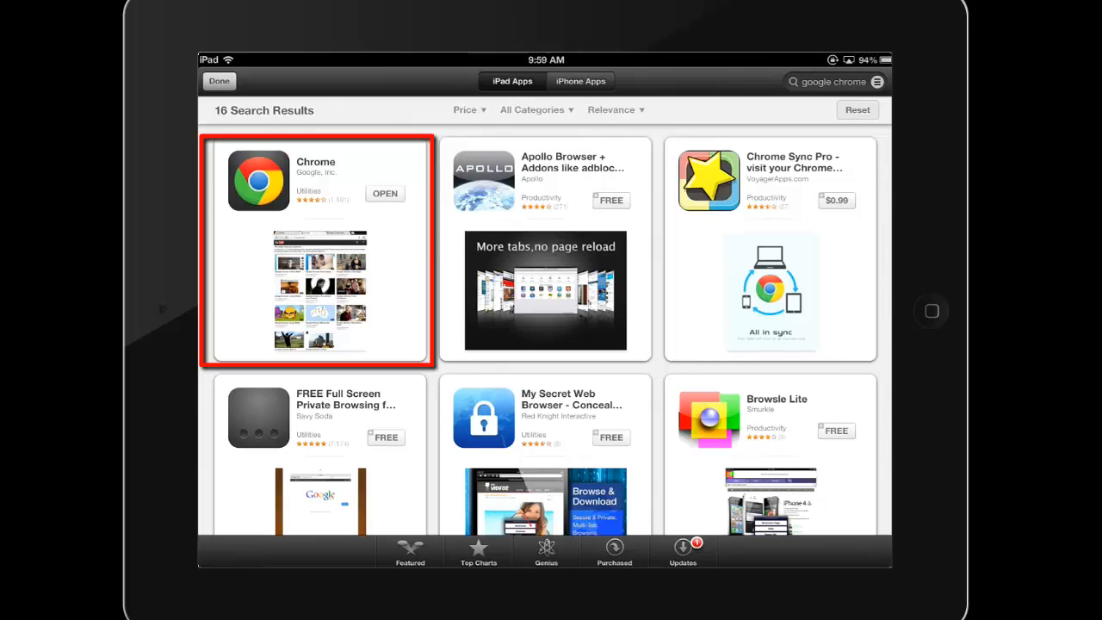
{"action": "left_click", "coordinate": [831, 81]}
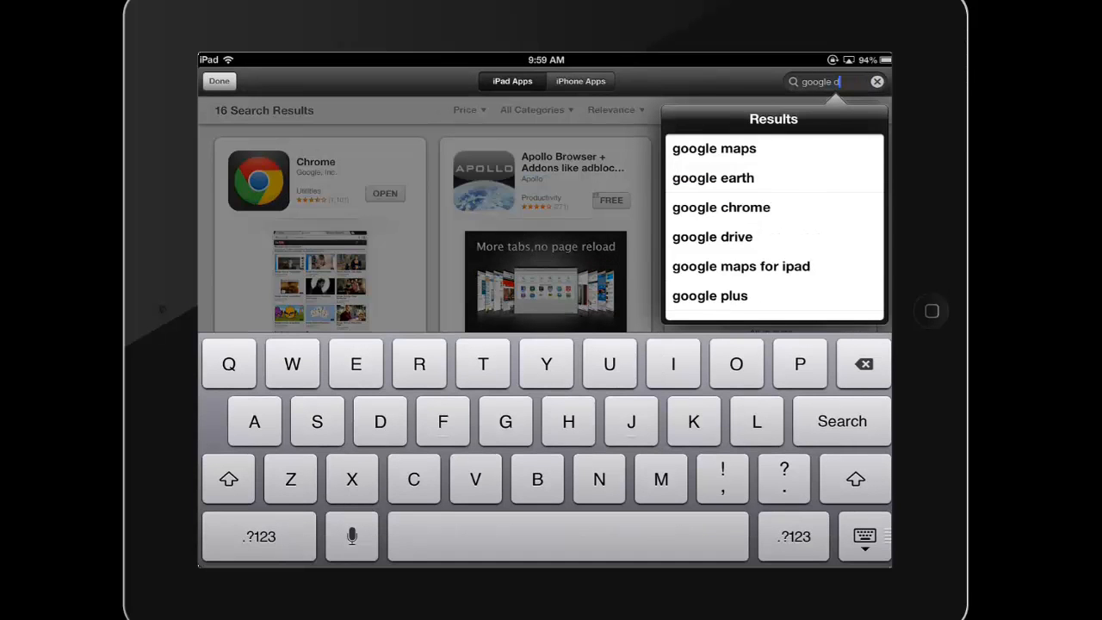
{"action": "left_click", "coordinate": [712, 237]}
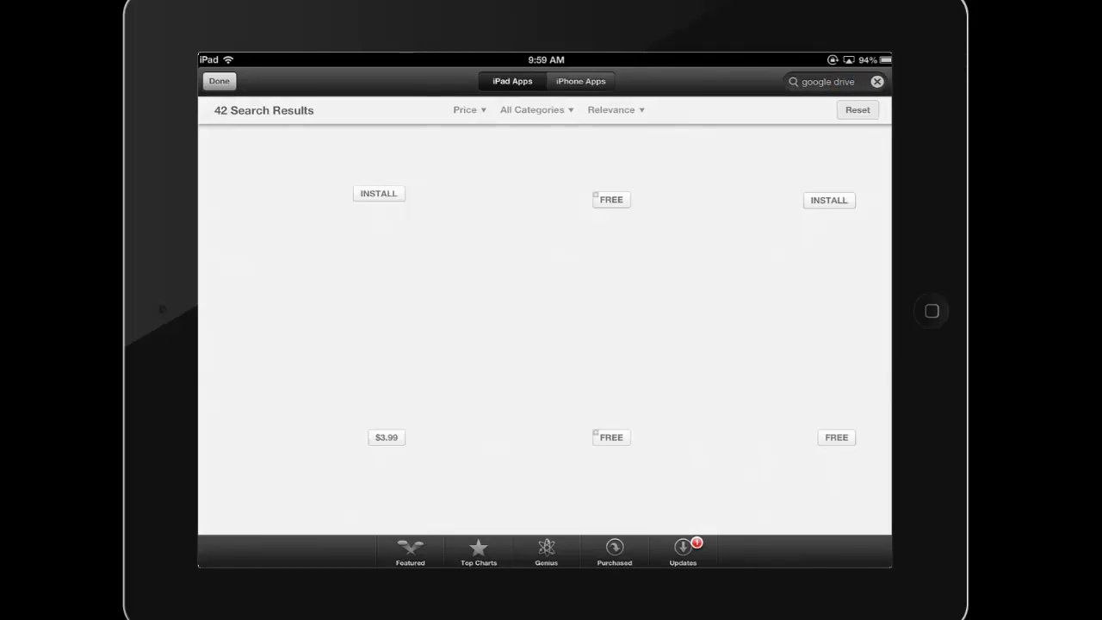
{"action": "left_click", "coordinate": [379, 193]}
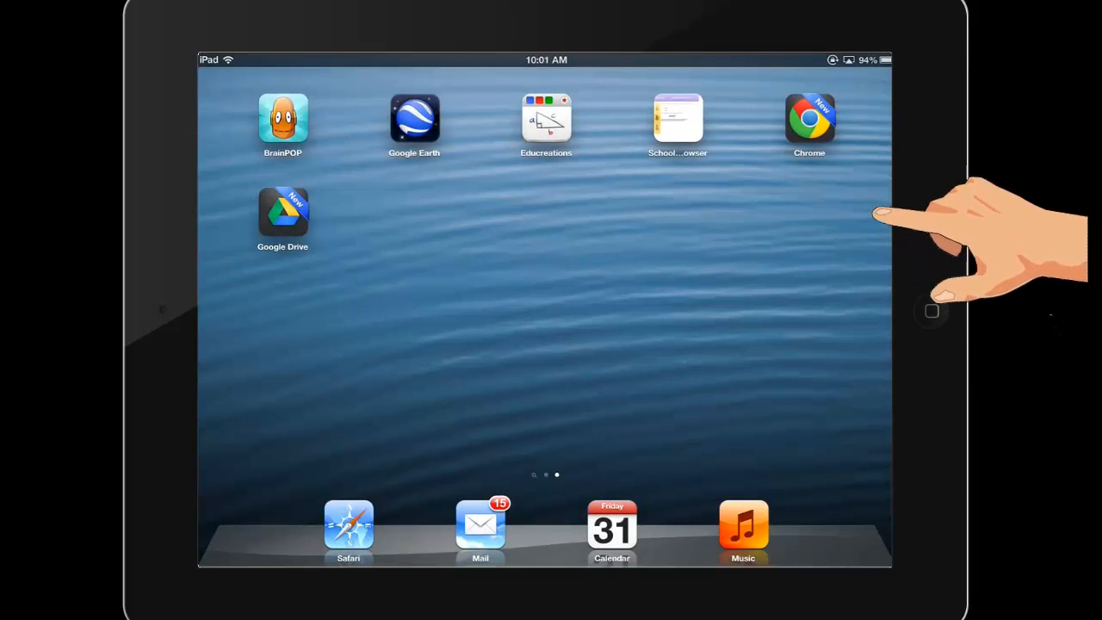
Launch Chrome and finish first-run setup by accepting the terms and skipping sign-in.
{"action": "left_click", "coordinate": [809, 120]}
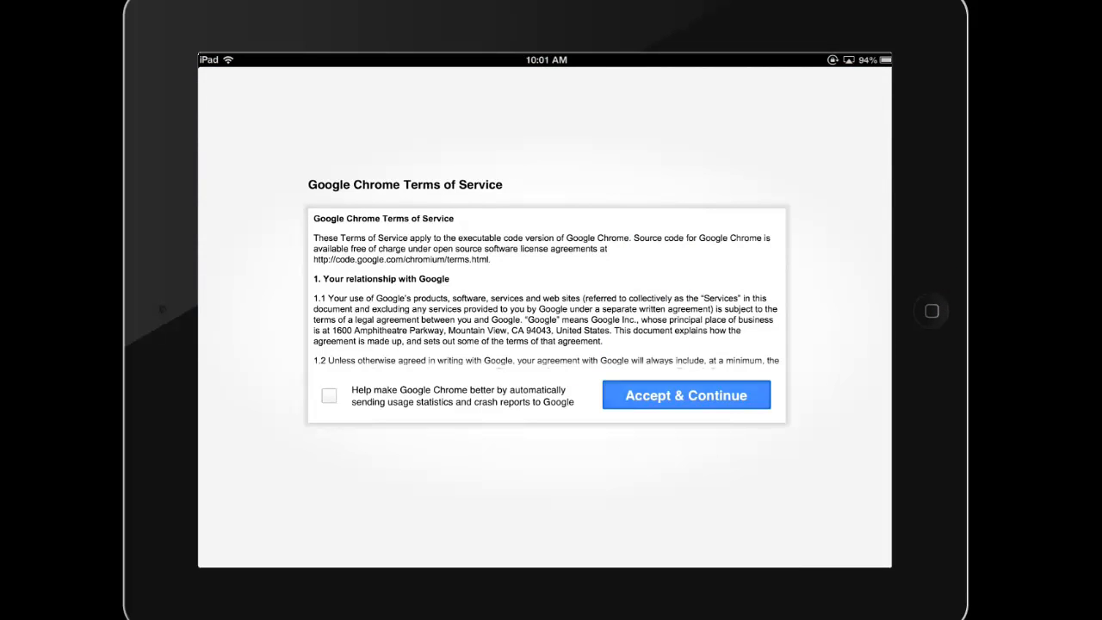
{"action": "left_click", "coordinate": [686, 395]}
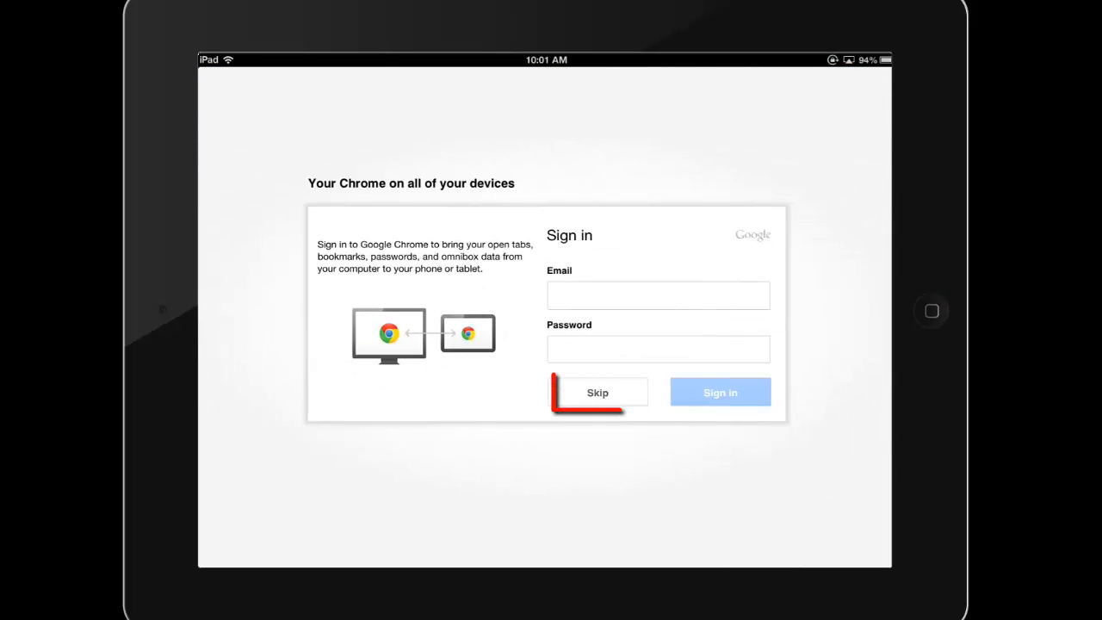
{"action": "left_click", "coordinate": [598, 392]}
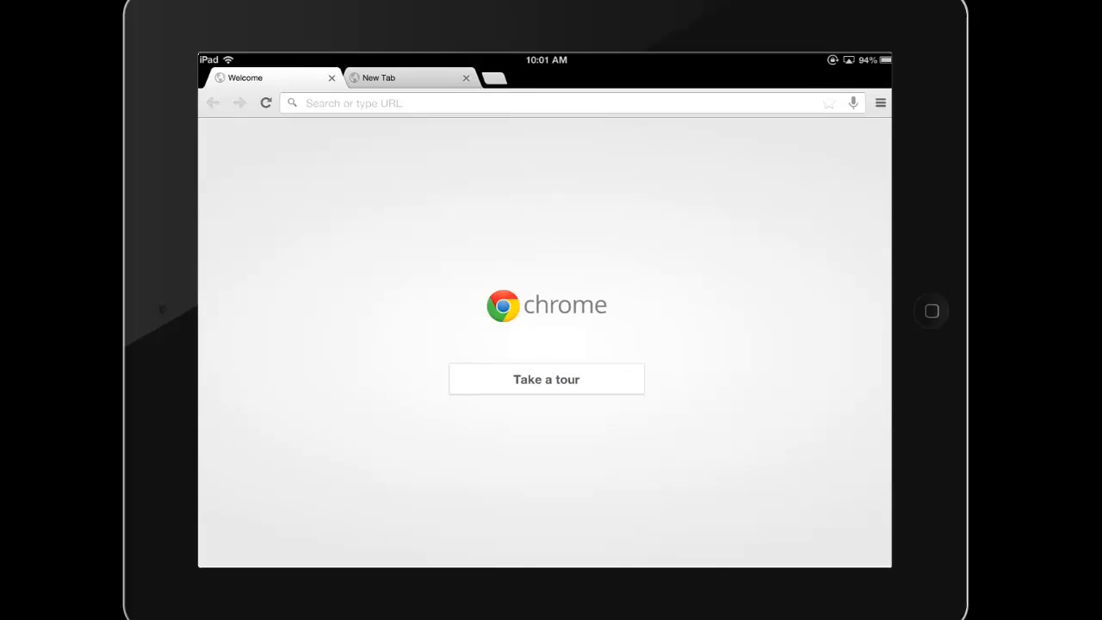
Load drive.google.com from Chrome's address bar.
{"action": "left_click", "coordinate": [546, 103]}
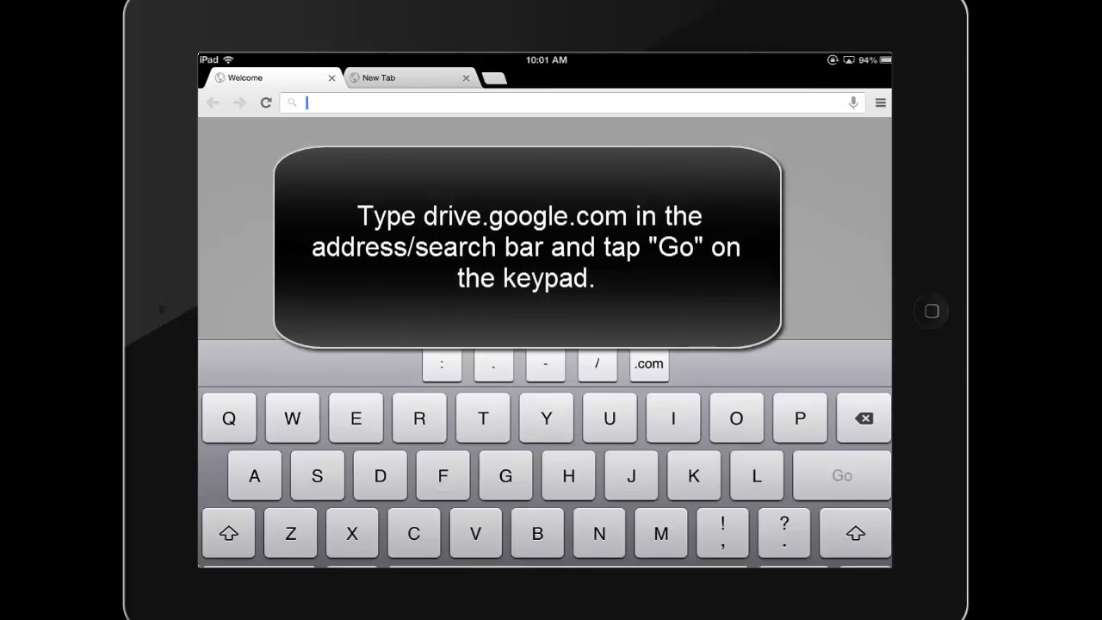
{"action": "type", "text": "drive"}
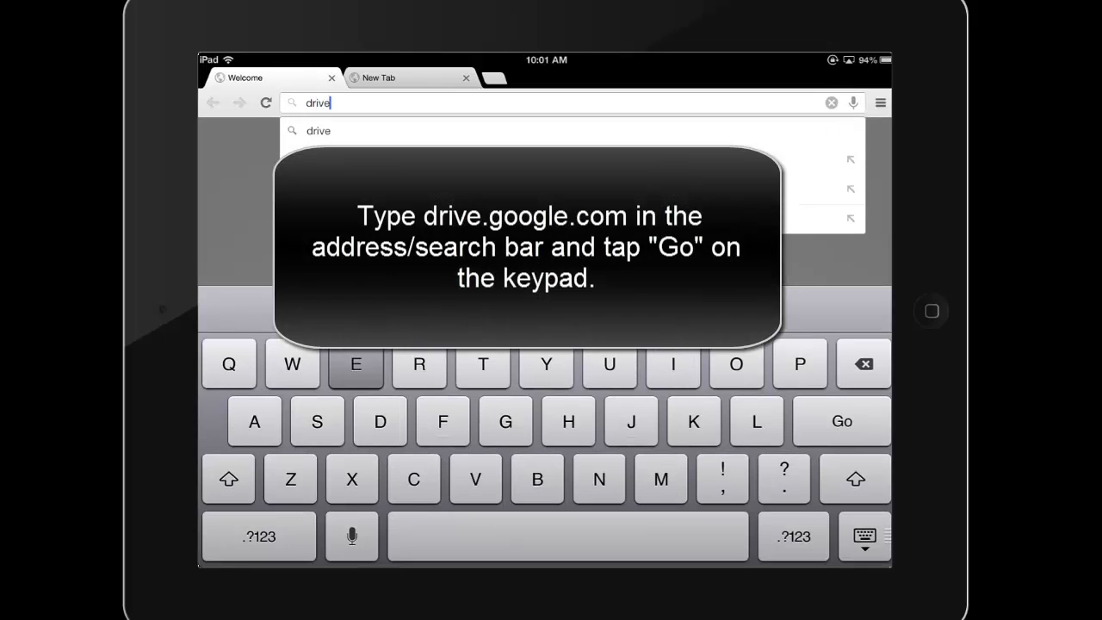
{"action": "type", "text": ".google"}
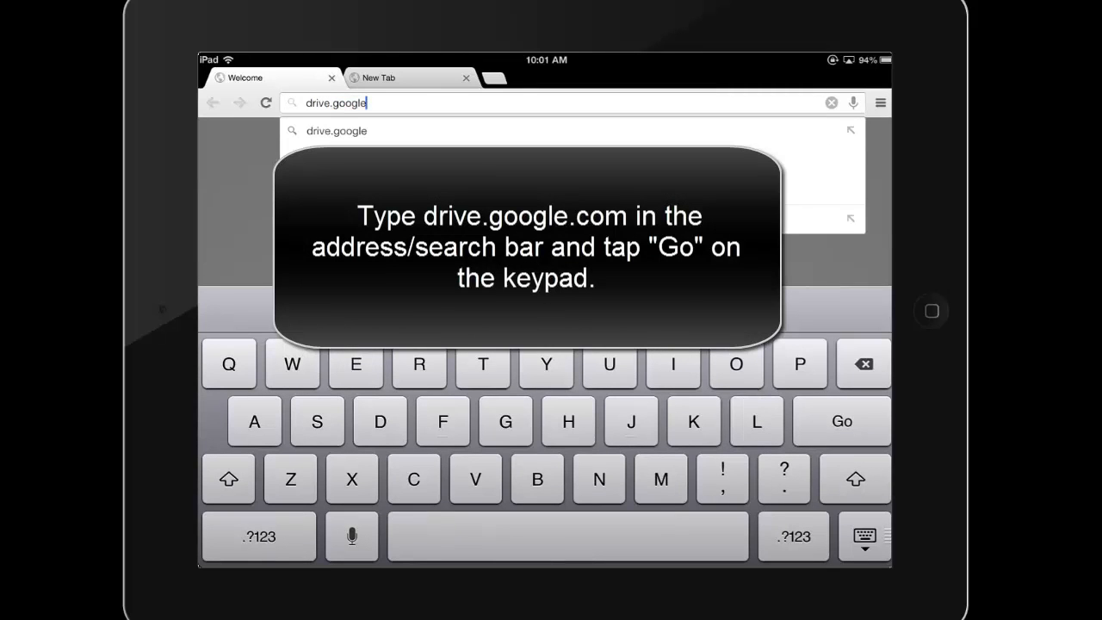
{"action": "type", "text": ".com"}
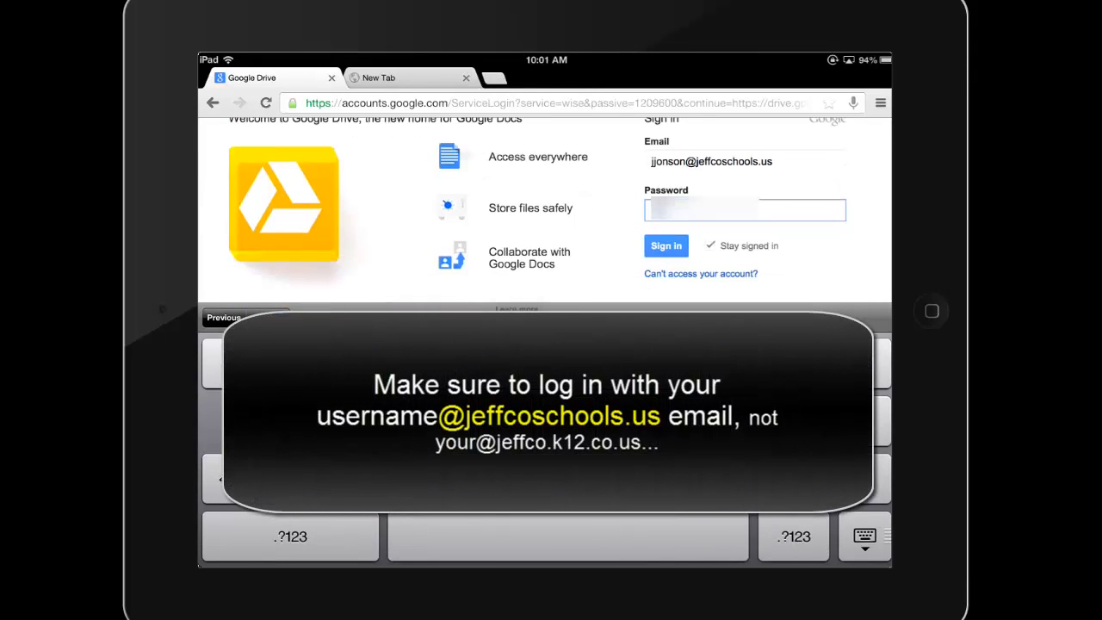
Sign in to the school account, dismiss the app popup, and switch Drive to Desktop layout.
{"action": "left_click", "coordinate": [666, 245]}
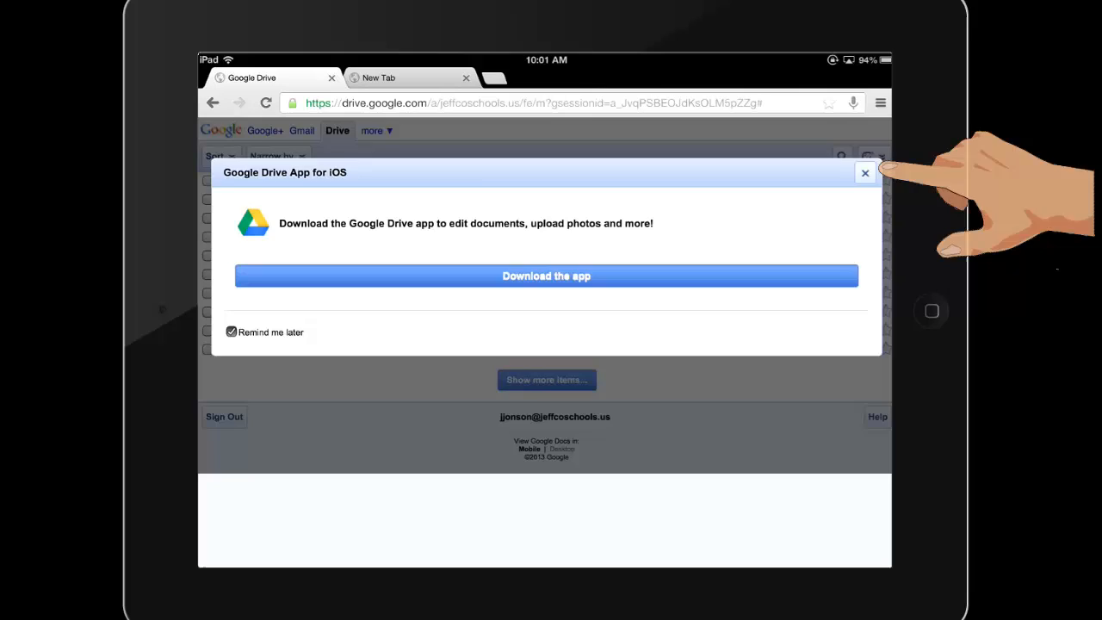
{"action": "left_click", "coordinate": [865, 173]}
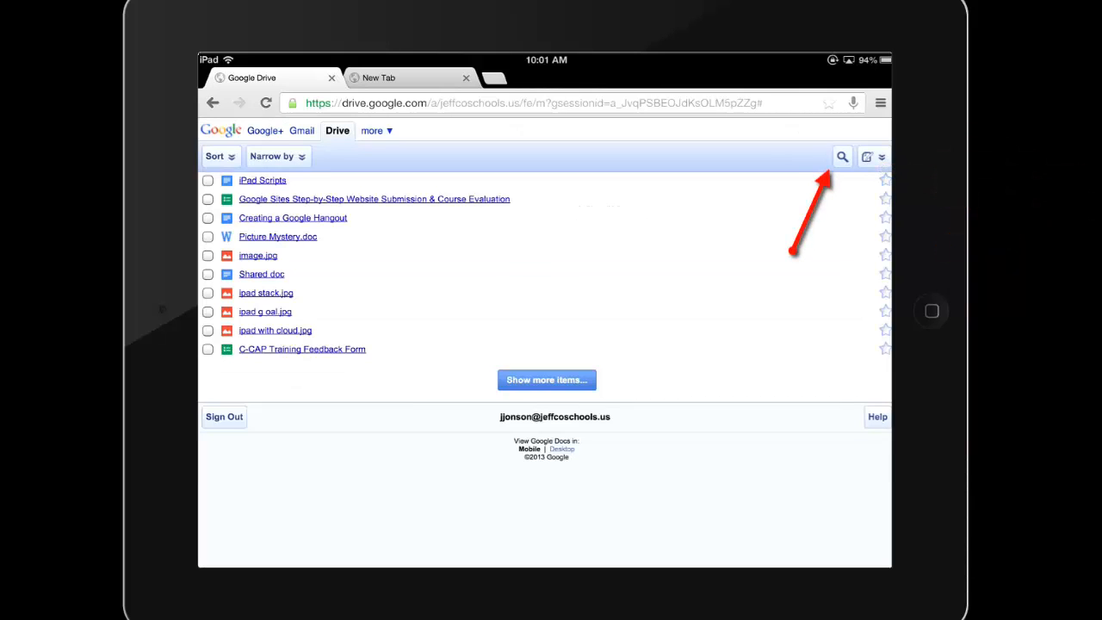
{"action": "left_click", "coordinate": [841, 155]}
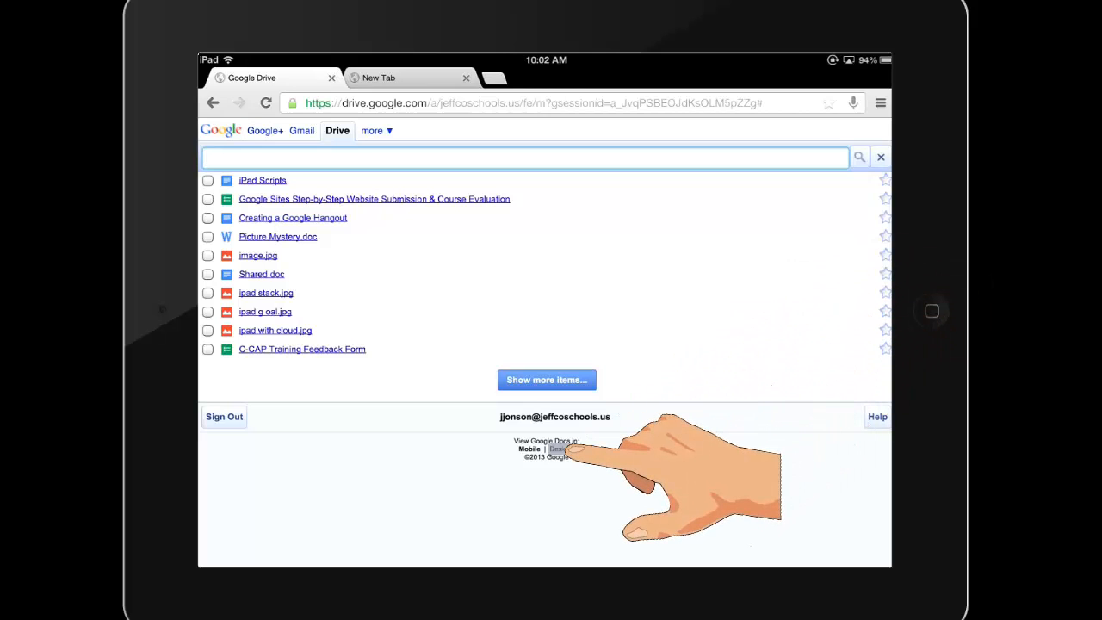
{"action": "left_click", "coordinate": [557, 448]}
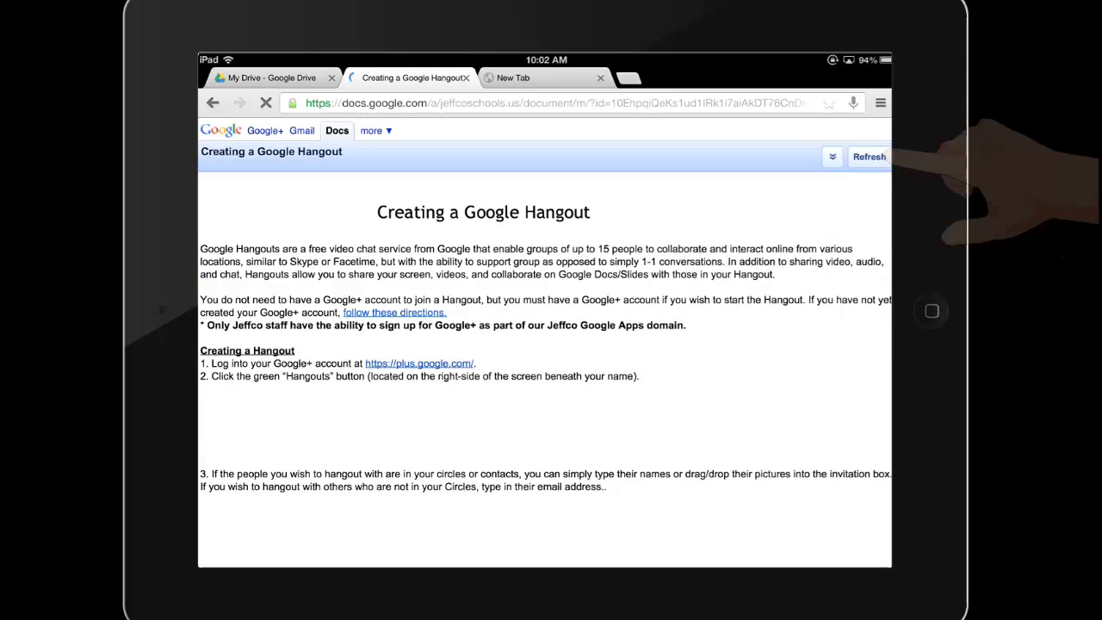
Switch the Creating a Google Hangout document to Use Desktop version, then return to My Drive.
{"action": "scroll", "scroll_direction": "down", "scroll_amount": 3}
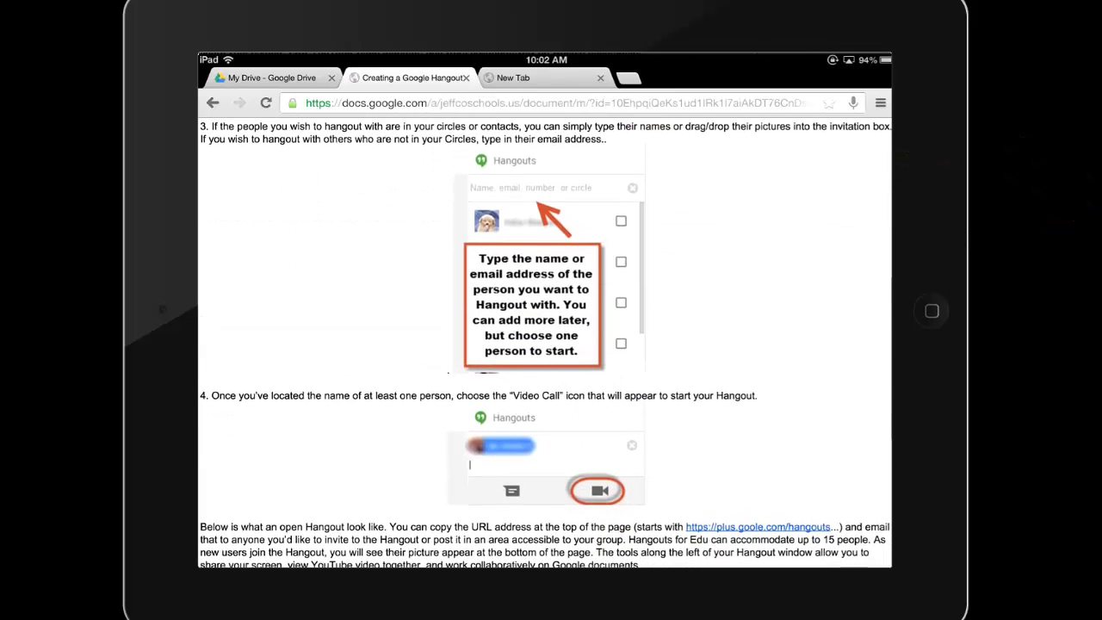
{"action": "scroll", "scroll_direction": "down", "scroll_amount": 3}
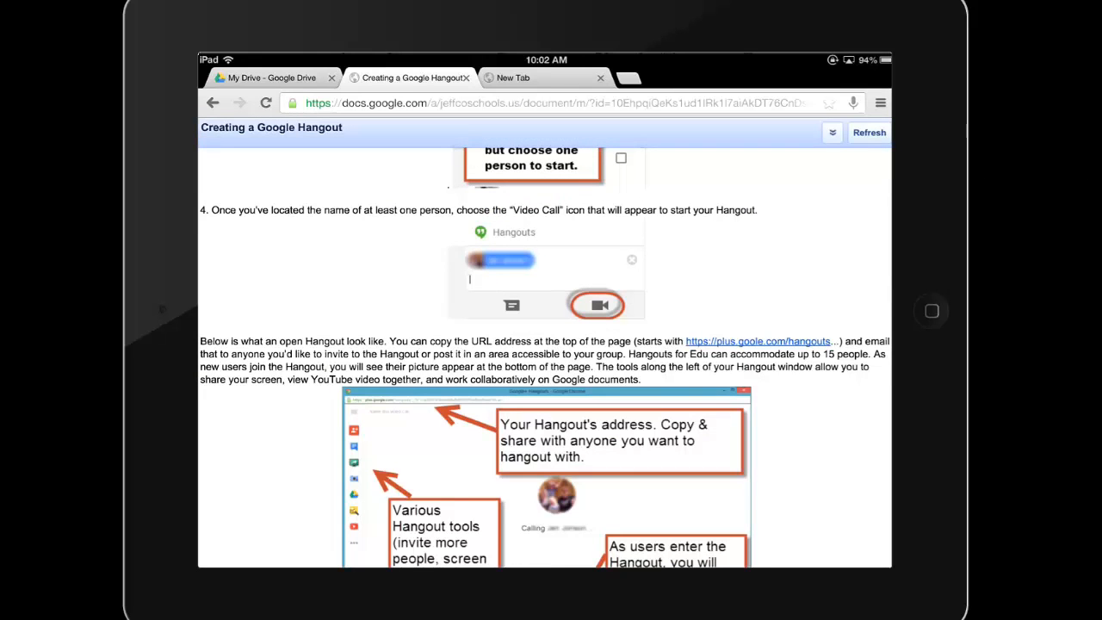
{"action": "scroll", "scroll_direction": "down", "scroll_amount": 3}
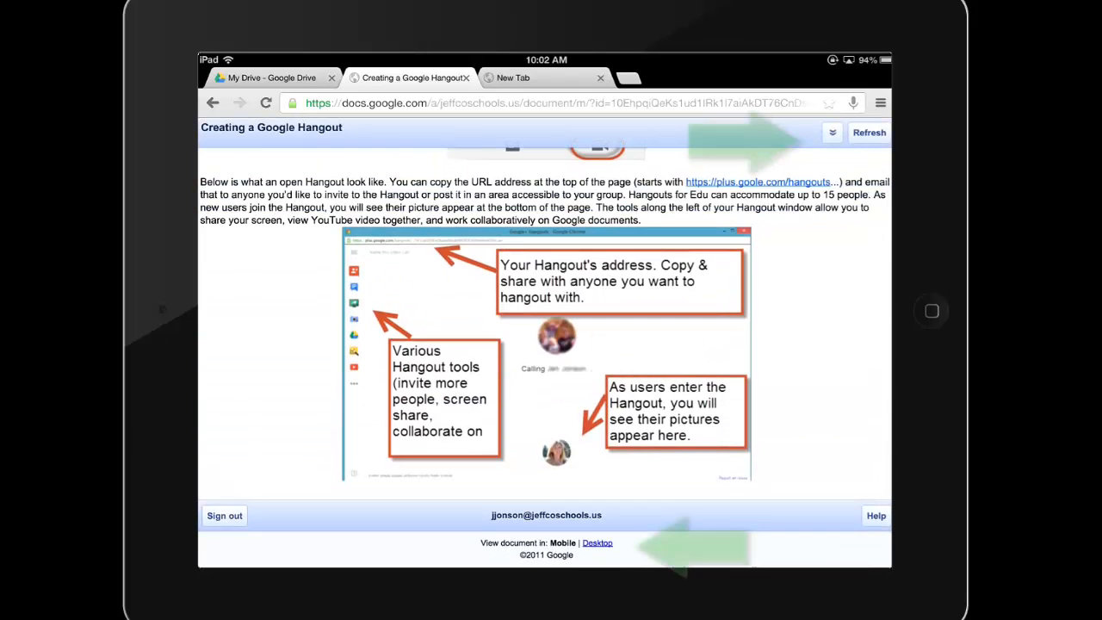
{"action": "left_click", "coordinate": [832, 132]}
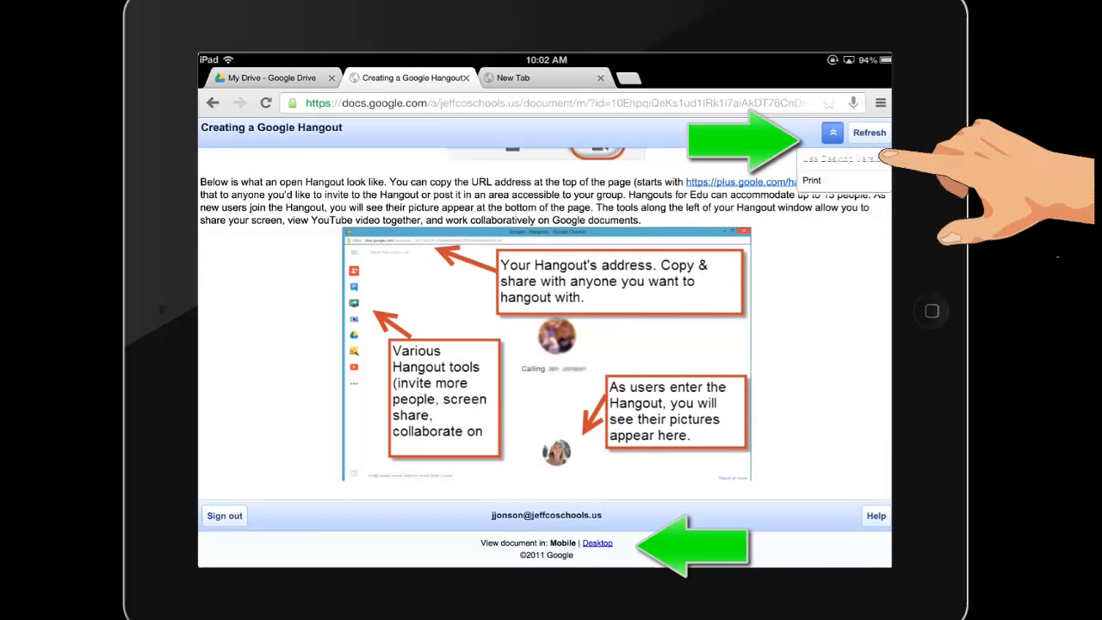
{"action": "left_click", "coordinate": [597, 543]}
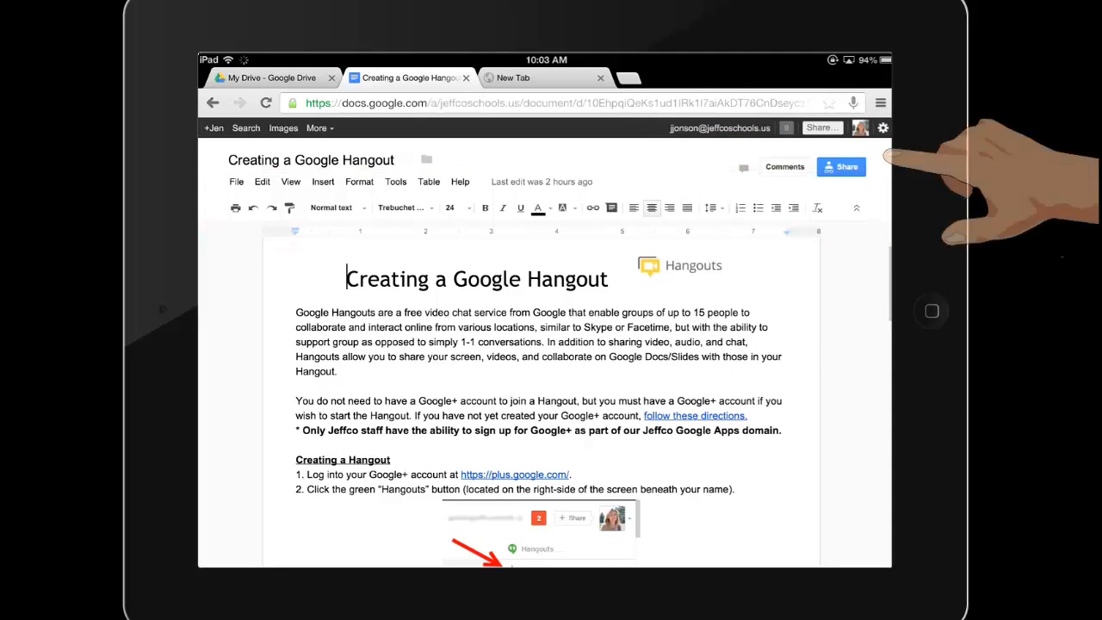
{"action": "left_click", "coordinate": [267, 78]}
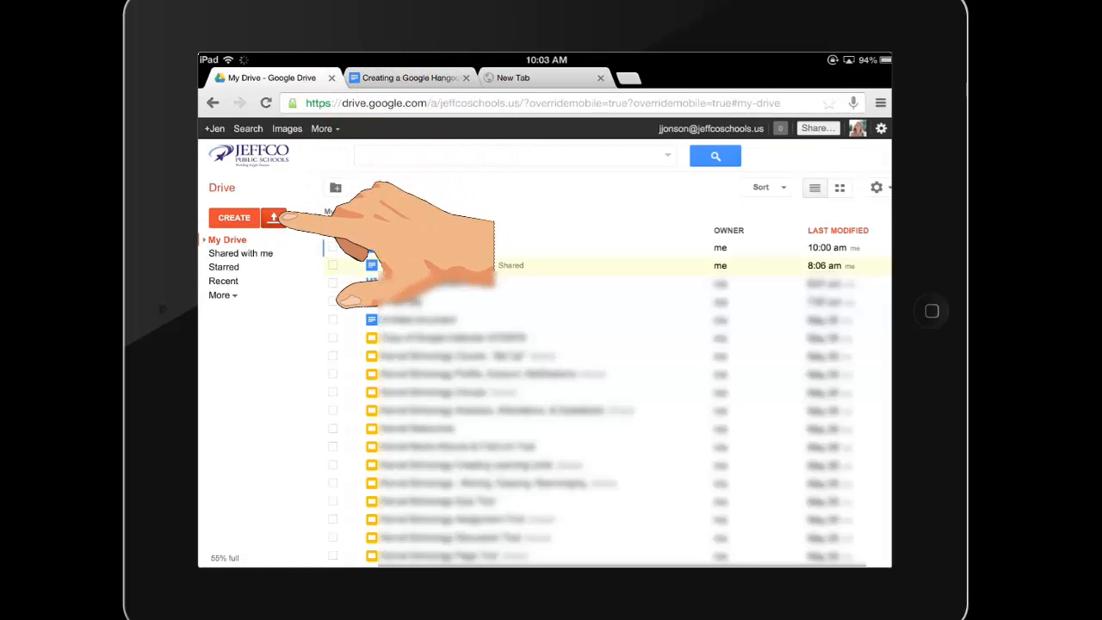
Upload a Camera Roll photo to My Drive using the Files upload option.
{"action": "left_click", "coordinate": [274, 217]}
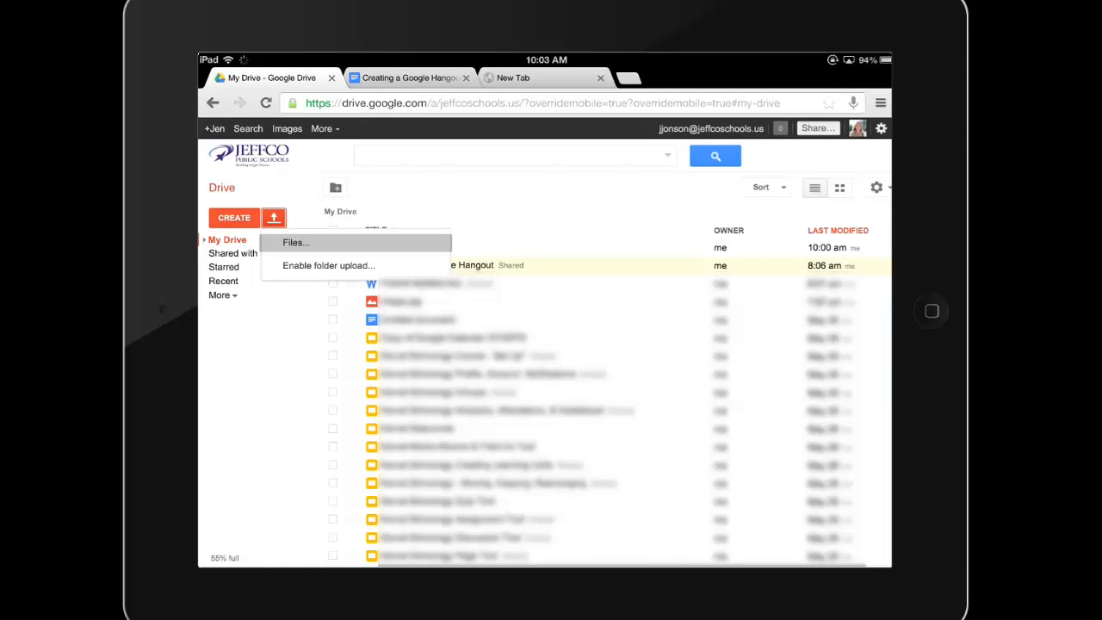
{"action": "left_click", "coordinate": [296, 242]}
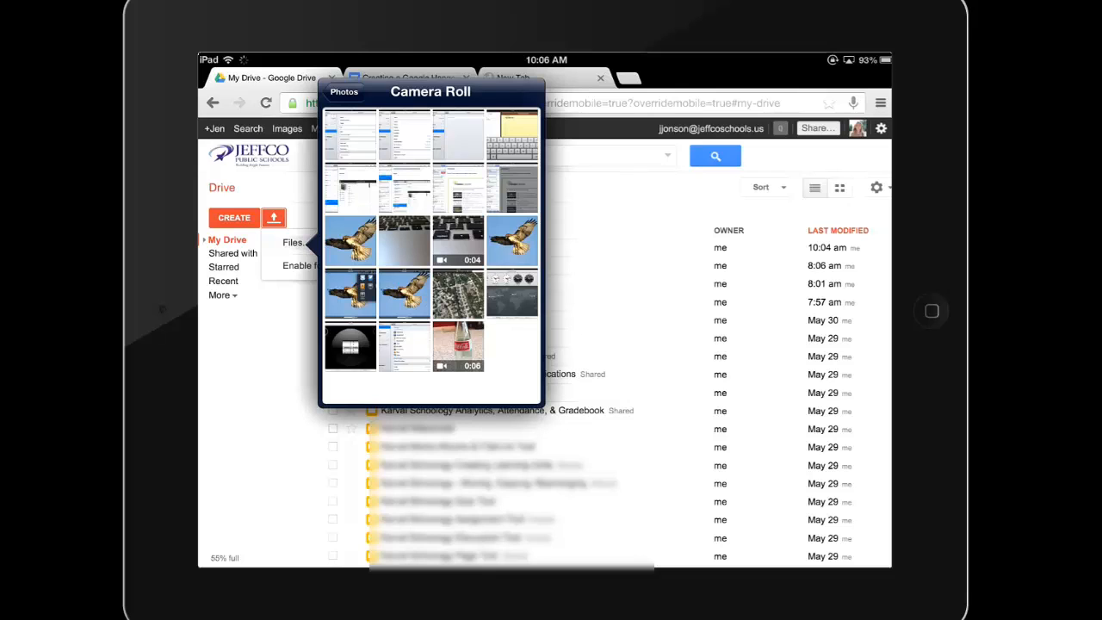
{"action": "left_click", "coordinate": [512, 241]}
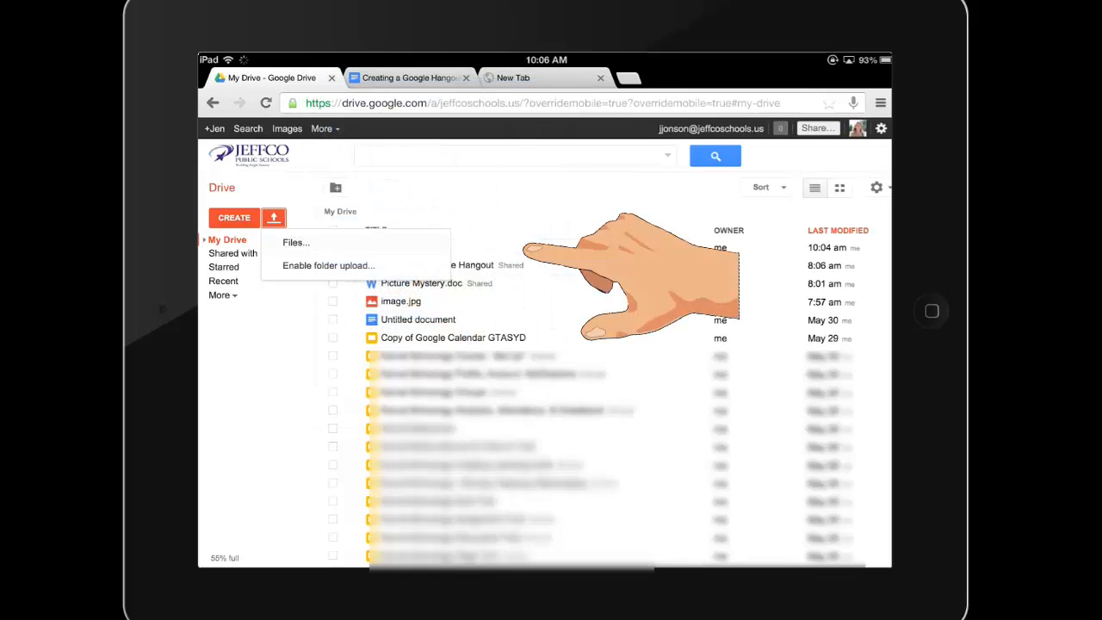
{"action": "left_click", "coordinate": [295, 242]}
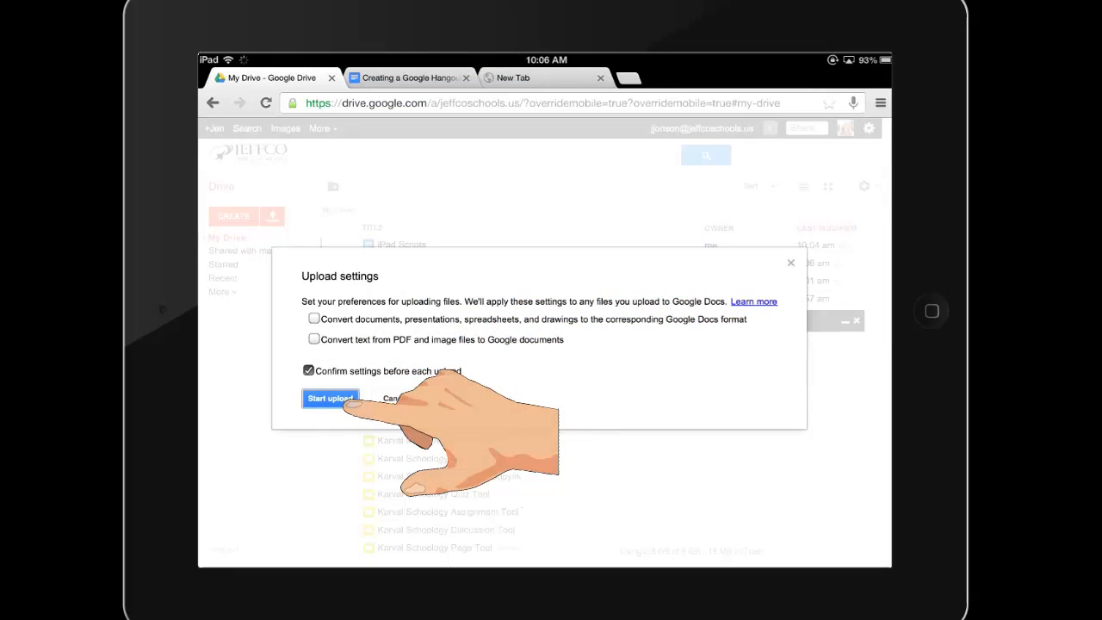
{"action": "left_click", "coordinate": [330, 398]}
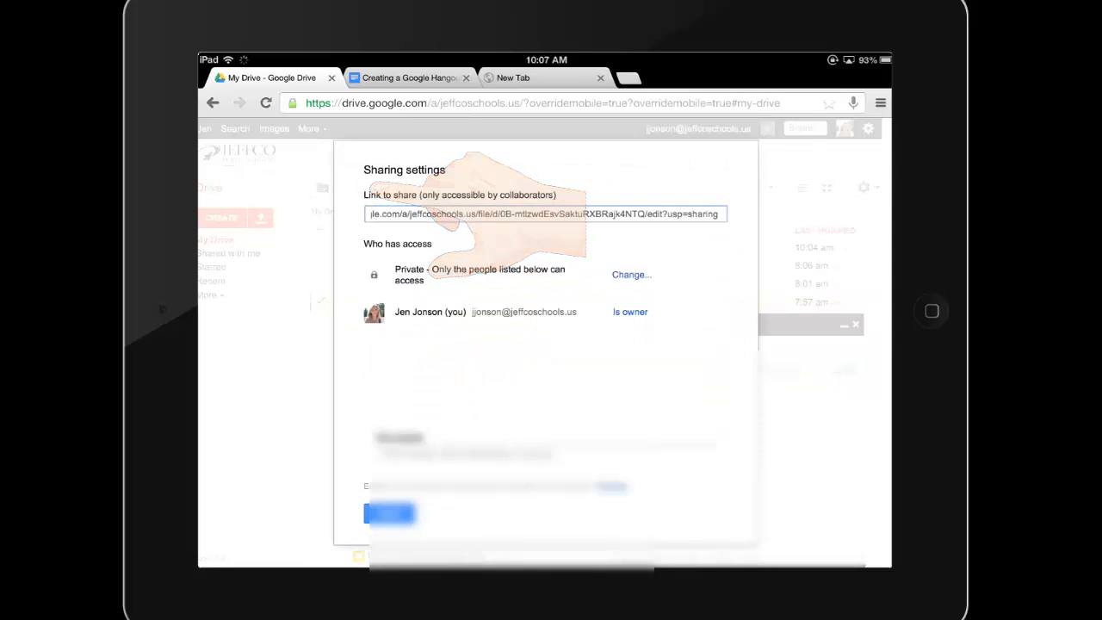
Add the colleague (typed 'ce') with Can edit access and save the sharing.
{"action": "left_click", "coordinate": [487, 209]}
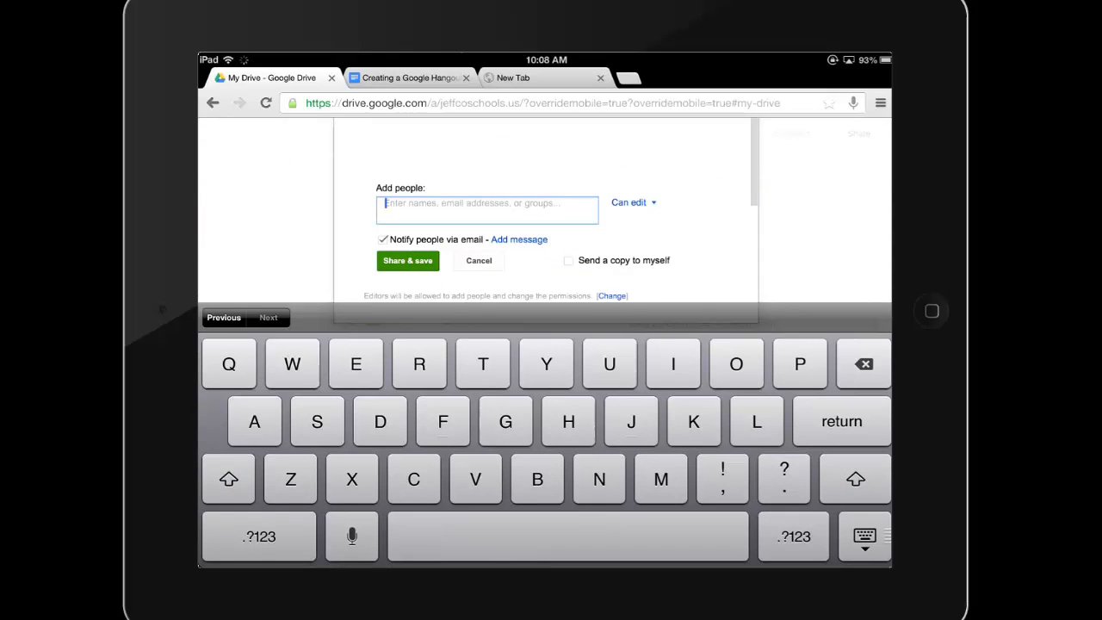
{"action": "type", "text": "ce"}
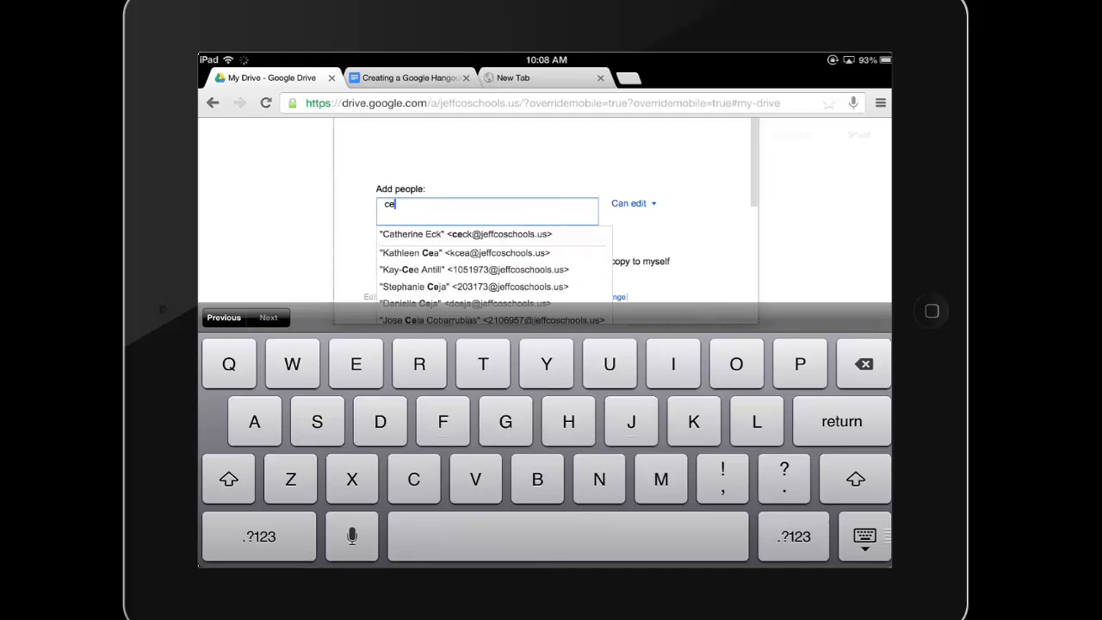
{"action": "left_click", "coordinate": [465, 234]}
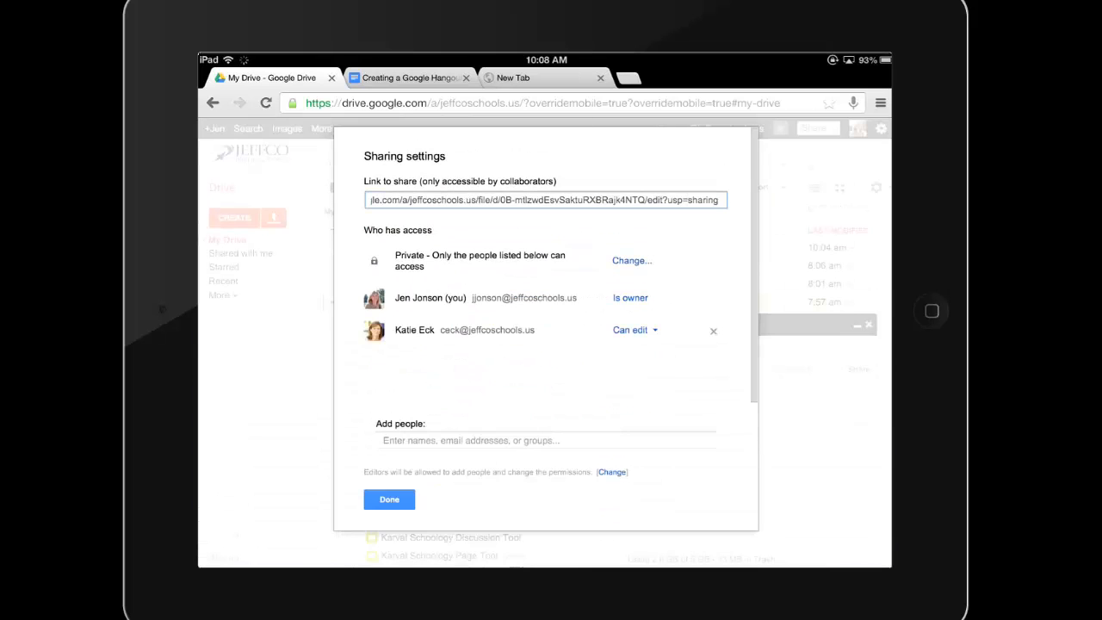
{"action": "left_click", "coordinate": [389, 500]}
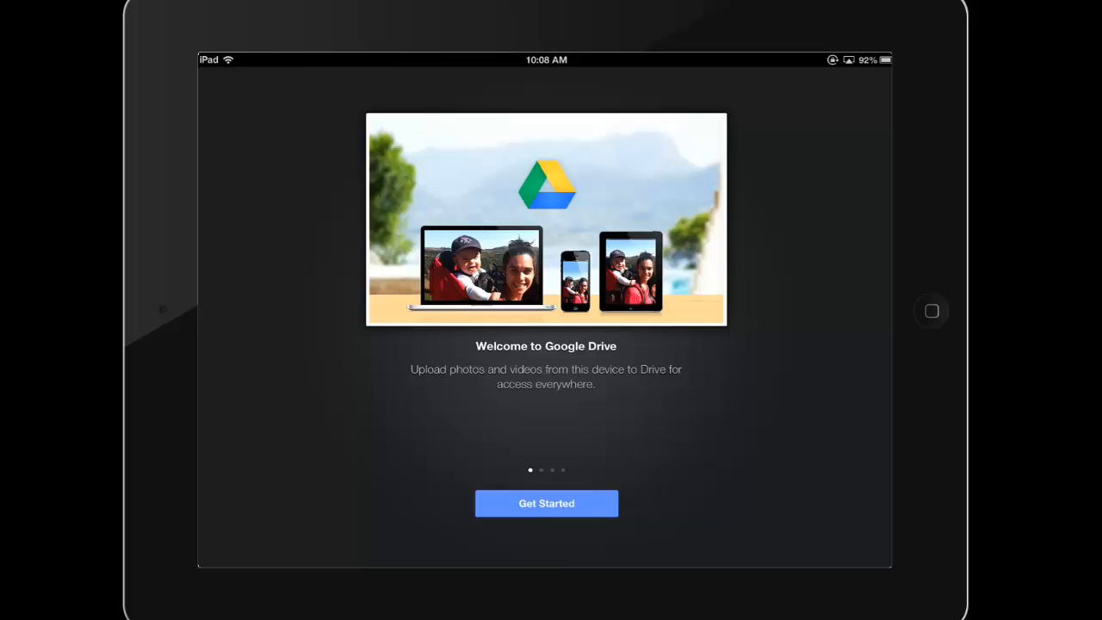
Sign in to the Drive iPad app via Get Started and search for 'Hang'.
{"action": "left_click", "coordinate": [546, 503]}
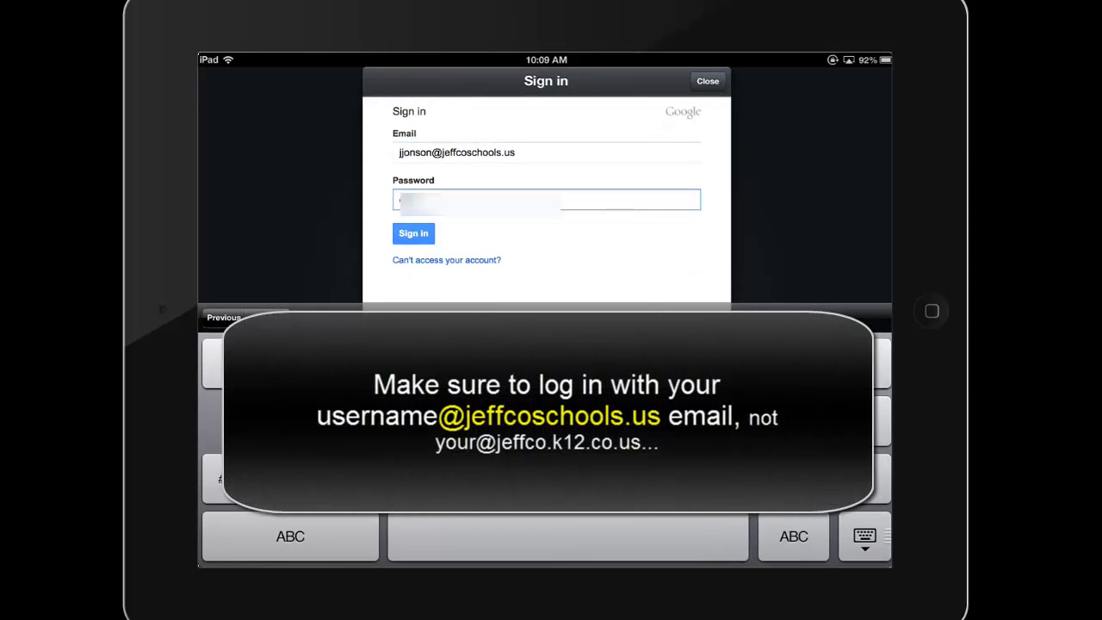
{"action": "left_click", "coordinate": [413, 234]}
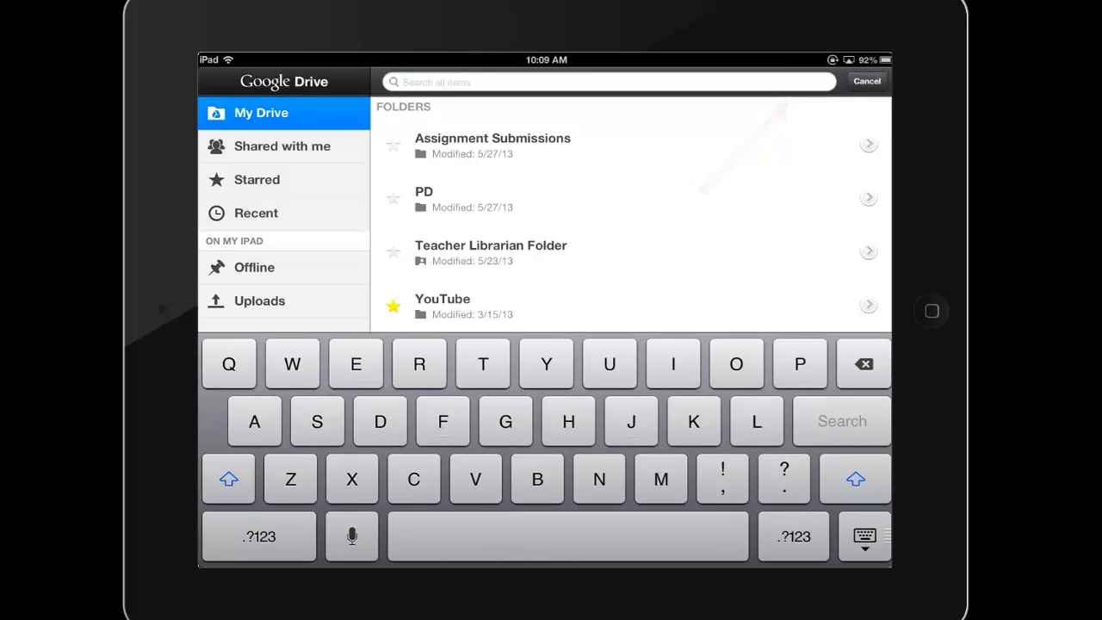
{"action": "type", "text": "Hangout"}
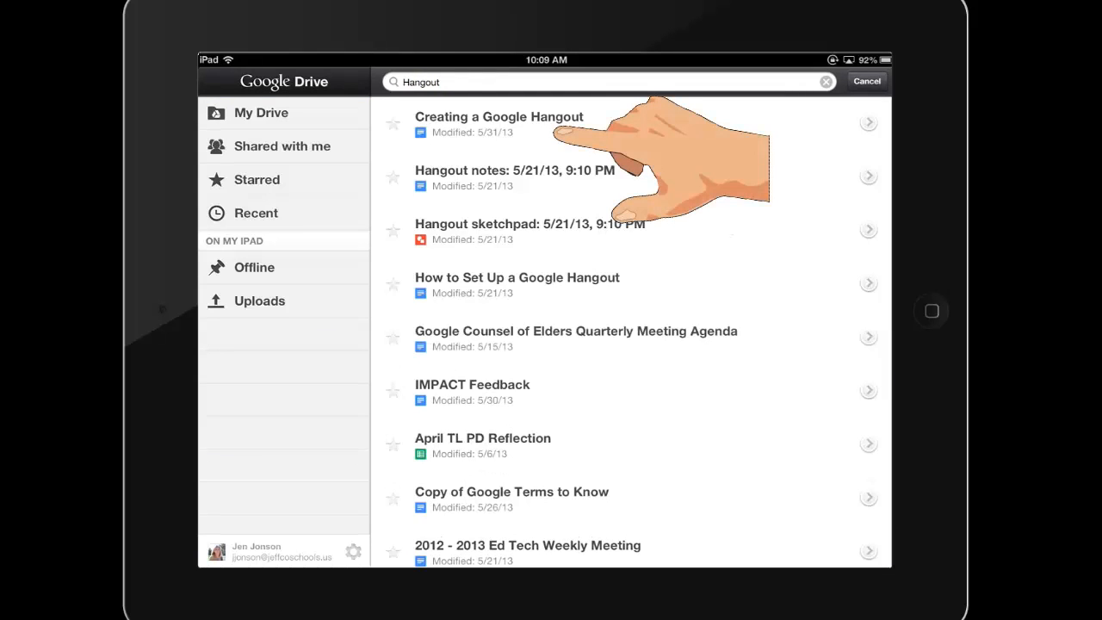
Open and close the Creating a Google Hangout document, then cancel the search.
{"action": "left_click", "coordinate": [499, 116]}
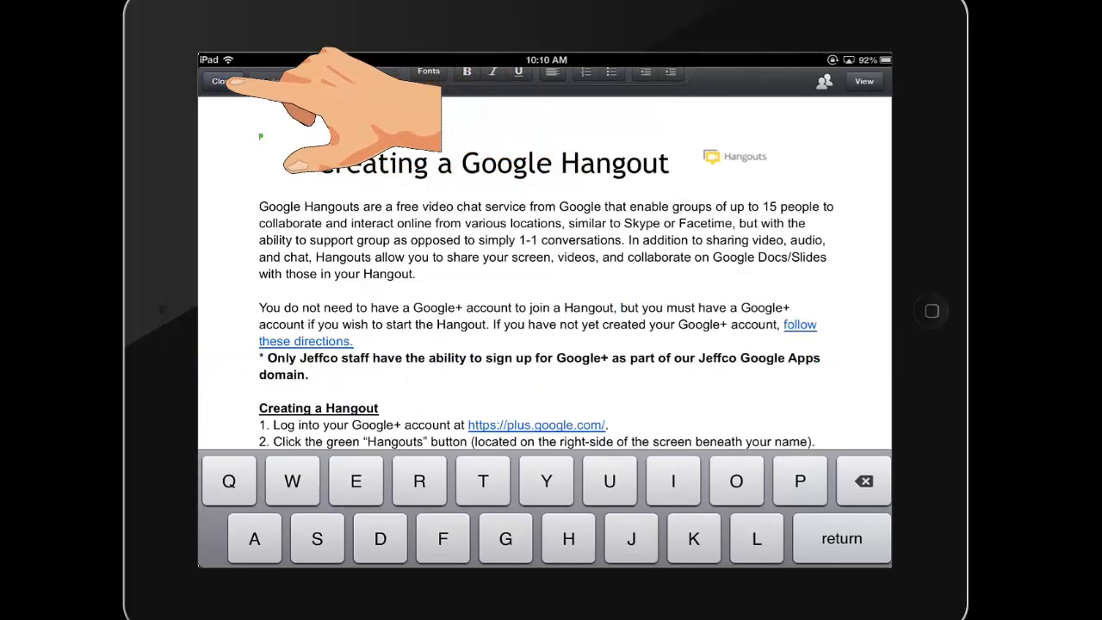
{"action": "left_click", "coordinate": [223, 81]}
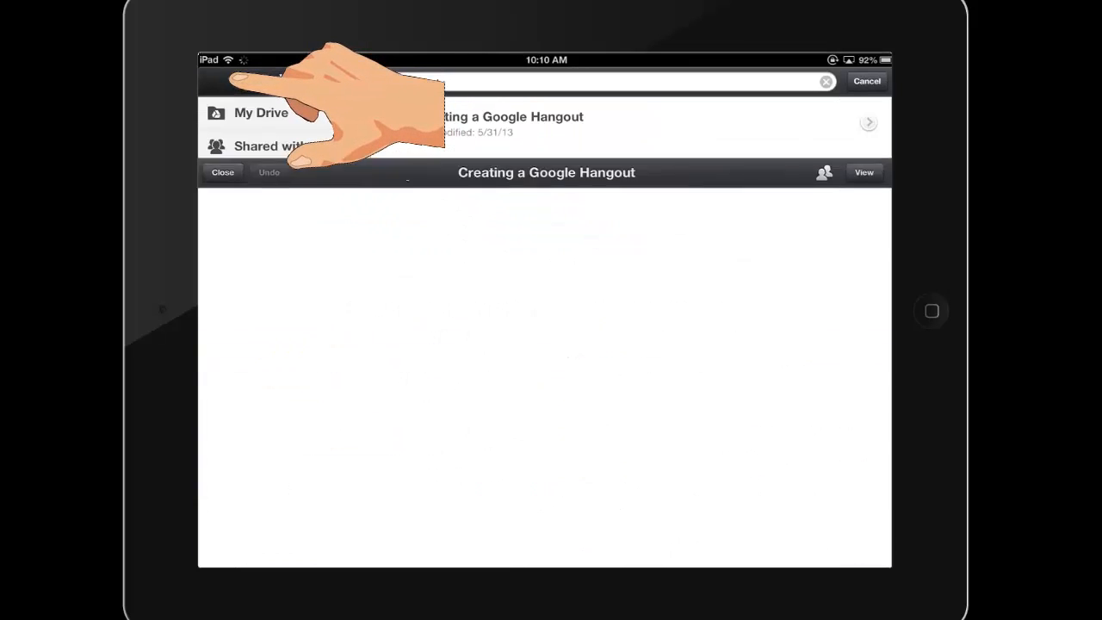
{"action": "left_click", "coordinate": [866, 81]}
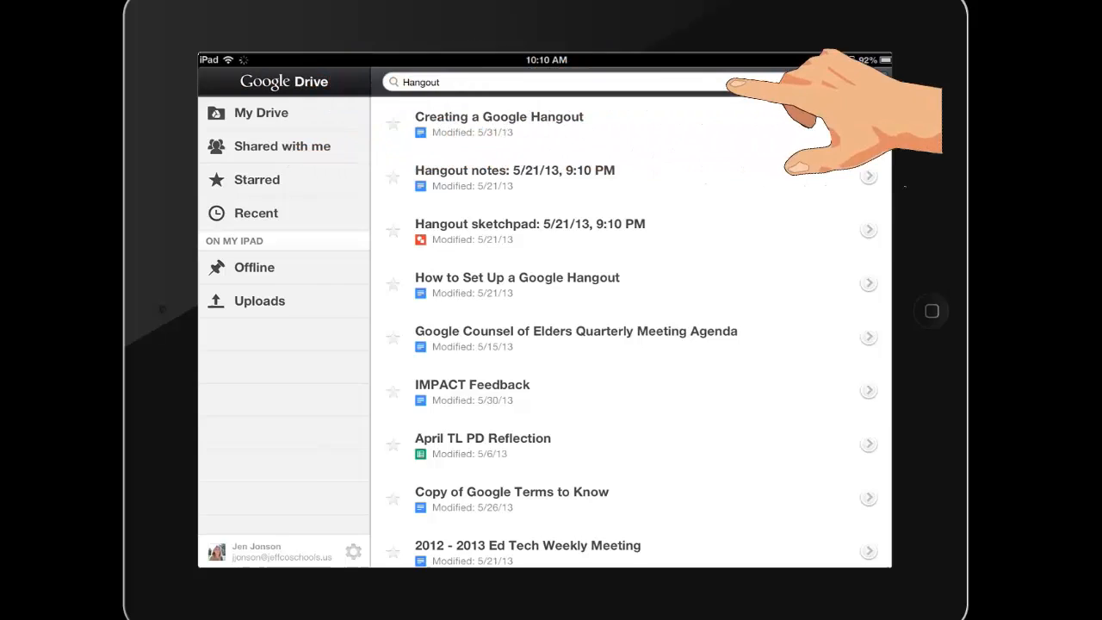
{"action": "left_click", "coordinate": [260, 113]}
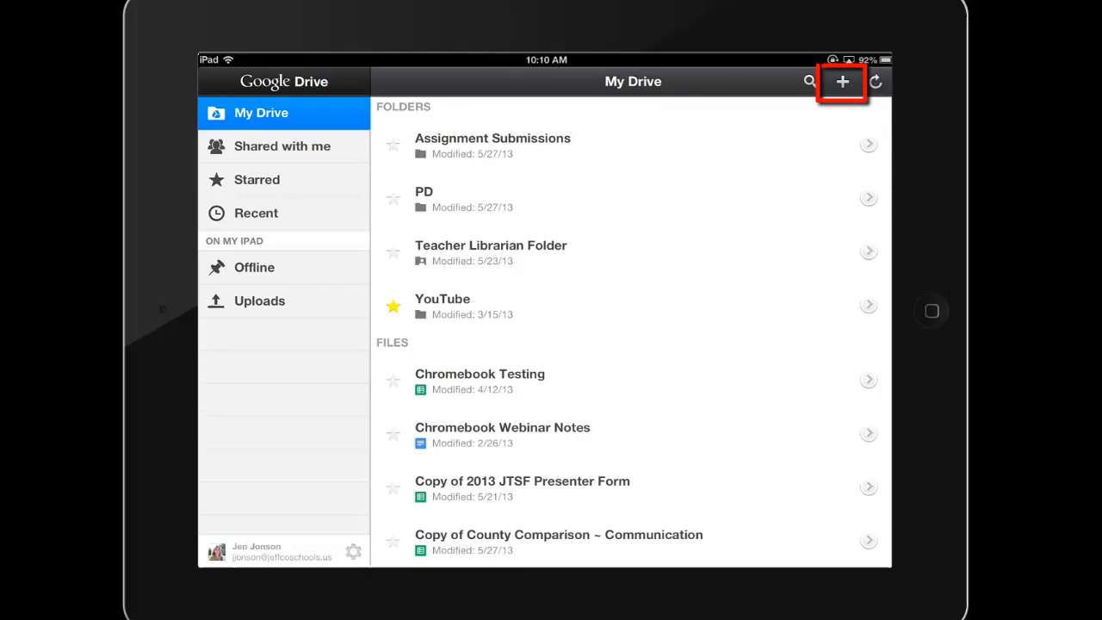
Upload the bottle video from Camera Roll and view it in Recent Uploads.
{"action": "left_click", "coordinate": [843, 82]}
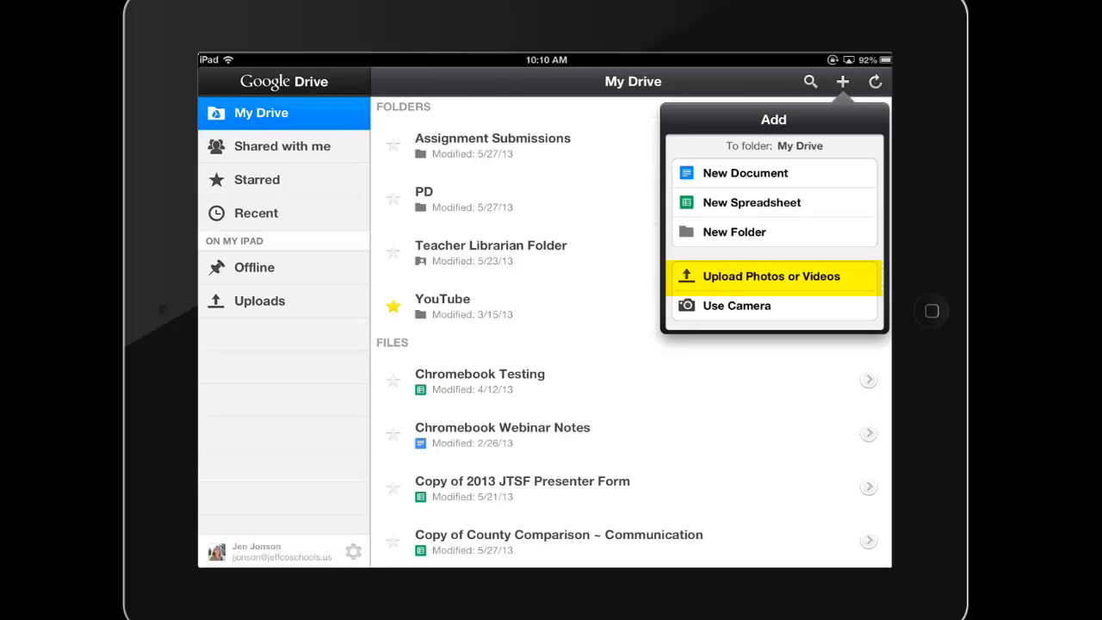
{"action": "left_click", "coordinate": [772, 276]}
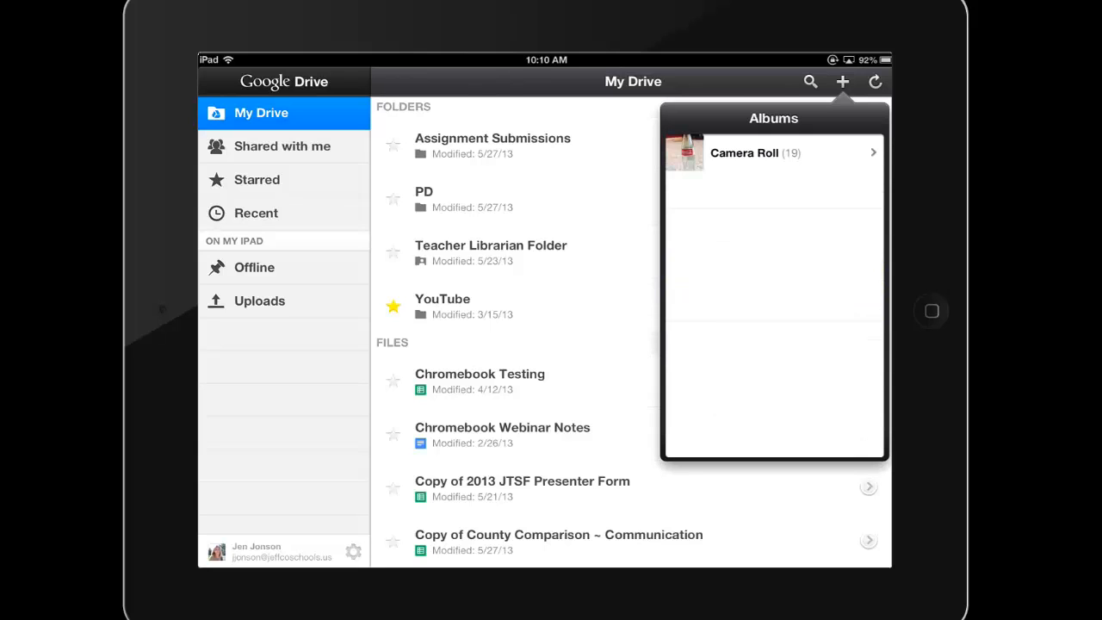
{"action": "left_click", "coordinate": [773, 153]}
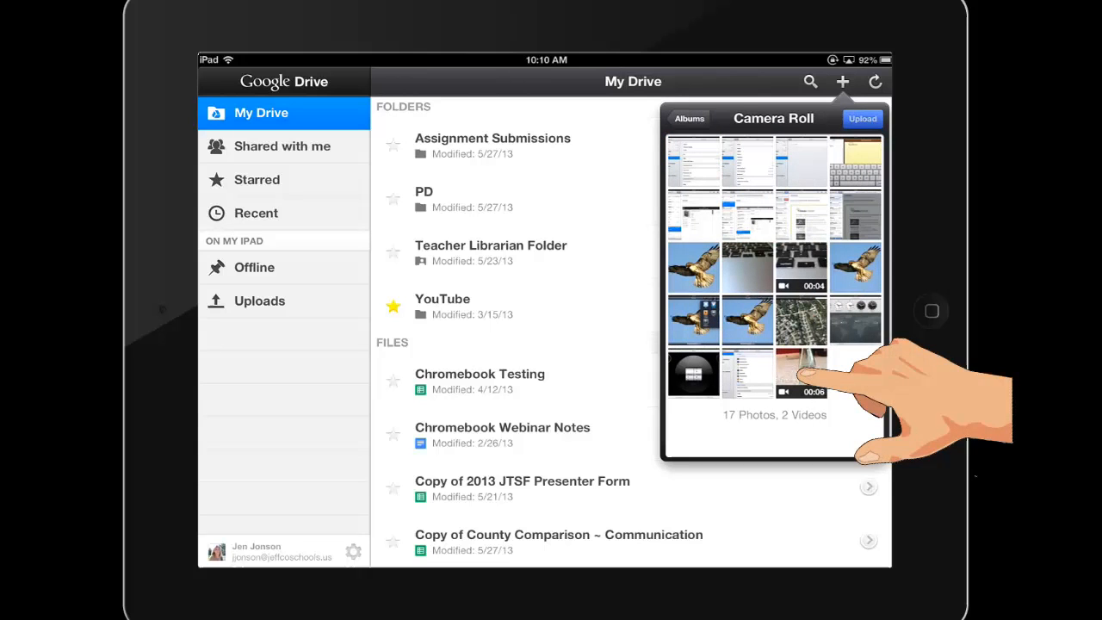
{"action": "left_click", "coordinate": [802, 373]}
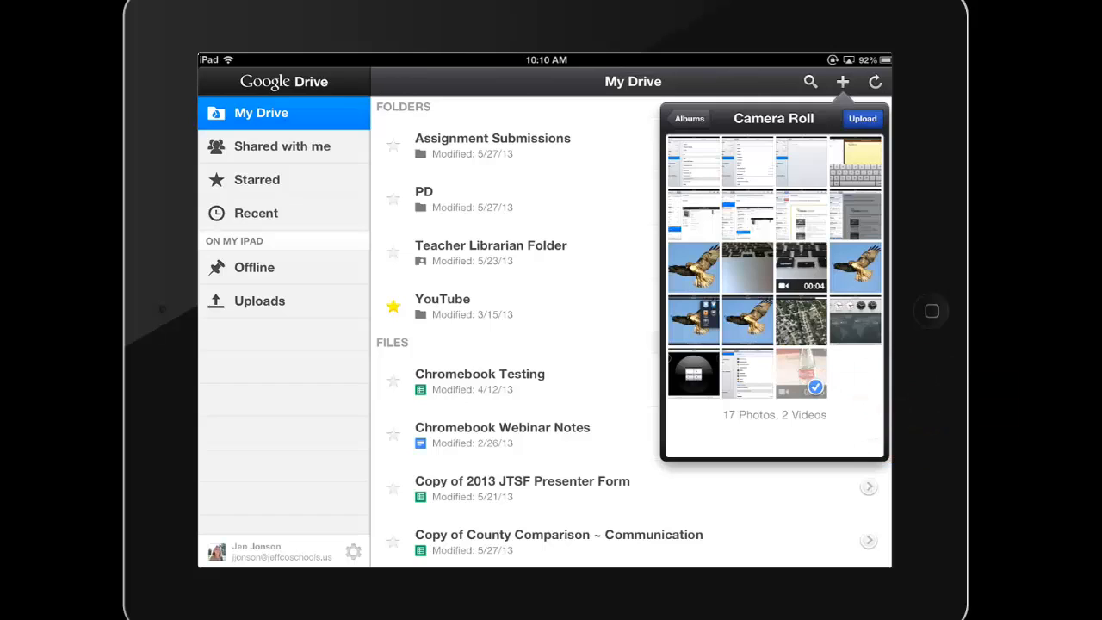
{"action": "left_click", "coordinate": [862, 117]}
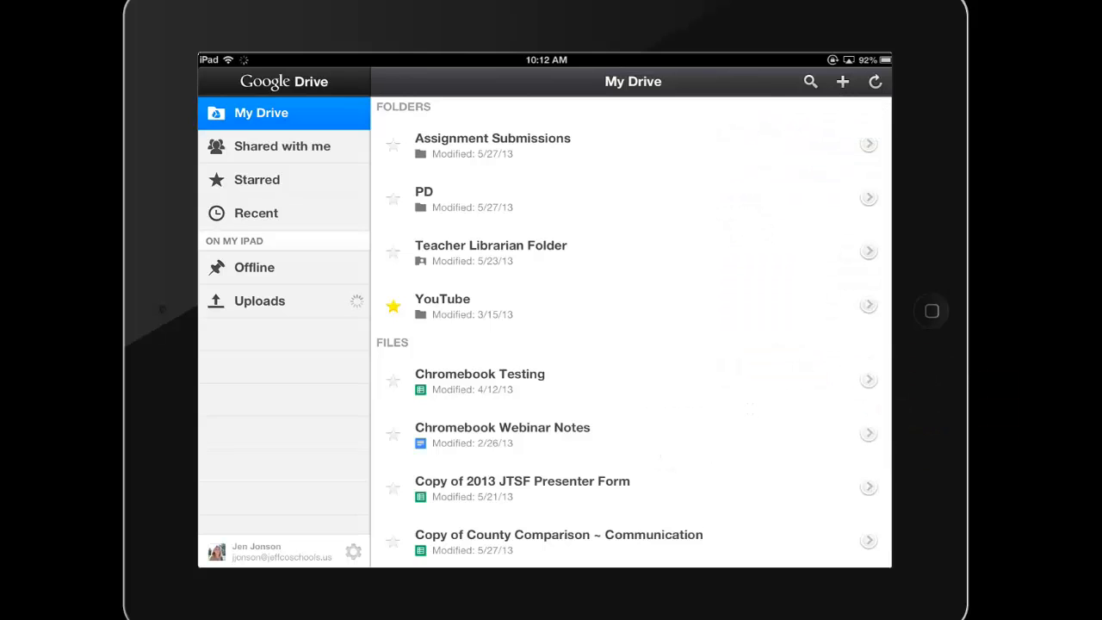
{"action": "left_click", "coordinate": [259, 300]}
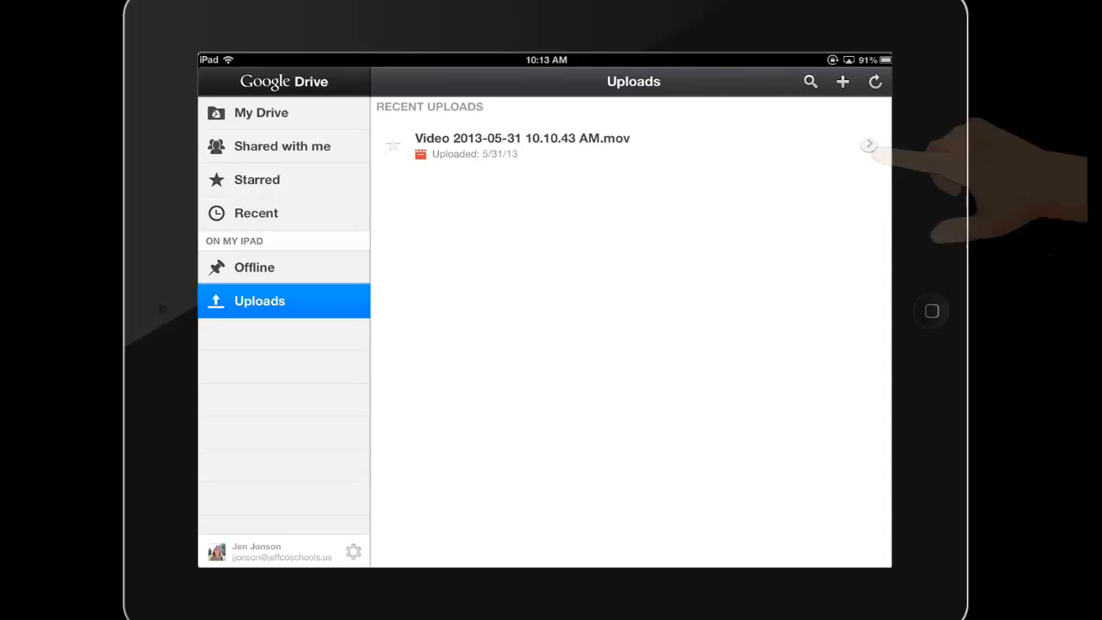
Add the colleague as an editor under Who Has Access in the bottle video's Details.
{"action": "left_click", "coordinate": [869, 144]}
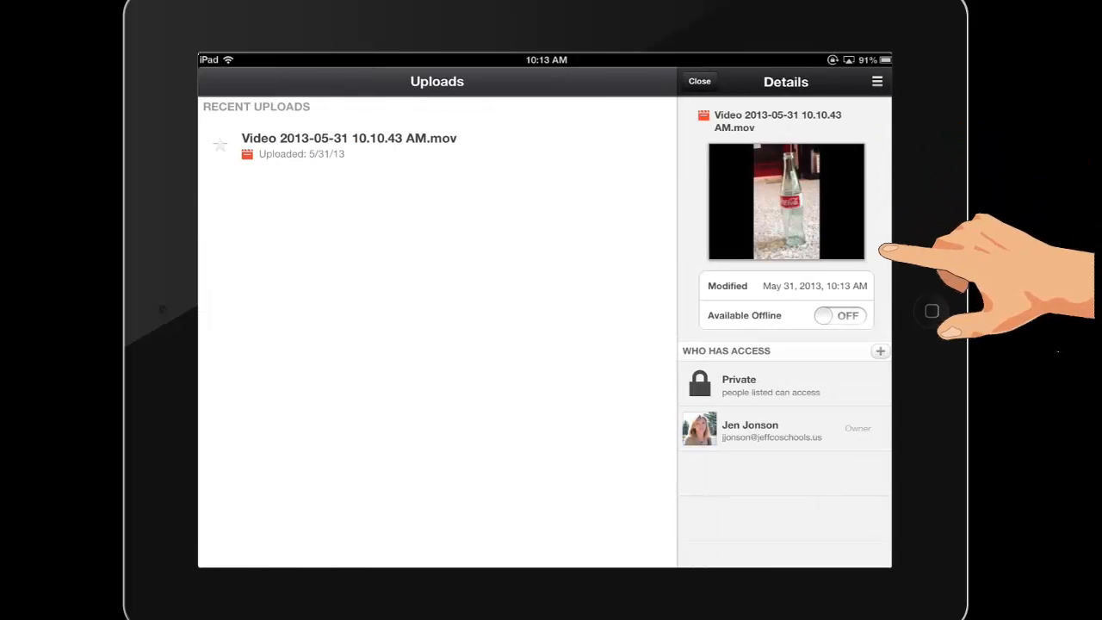
{"action": "left_click", "coordinate": [880, 350]}
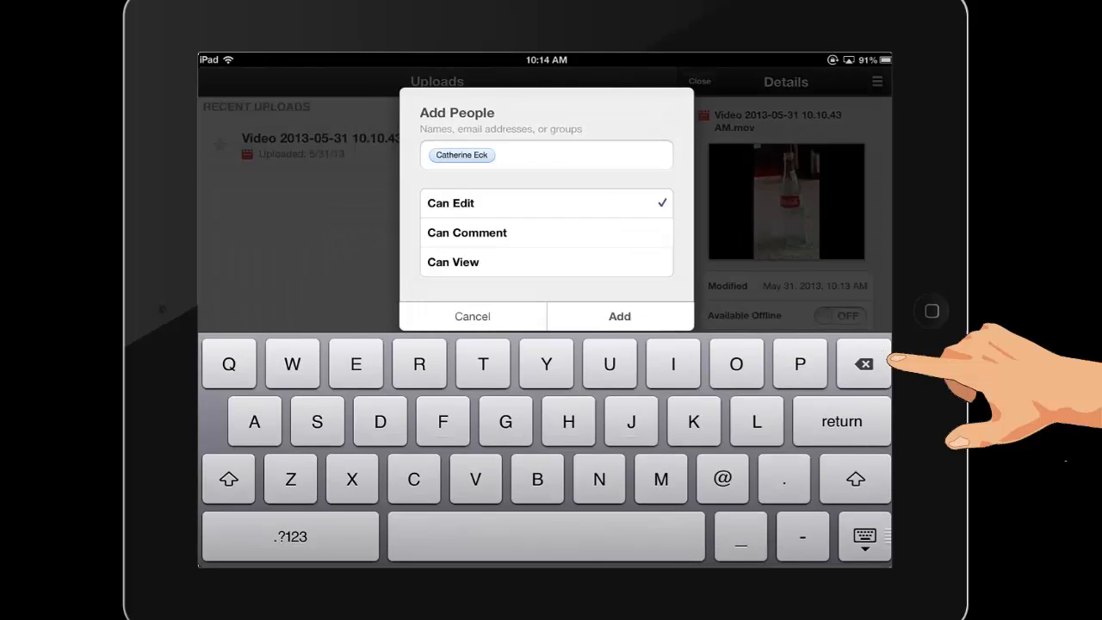
{"action": "left_click", "coordinate": [619, 316]}
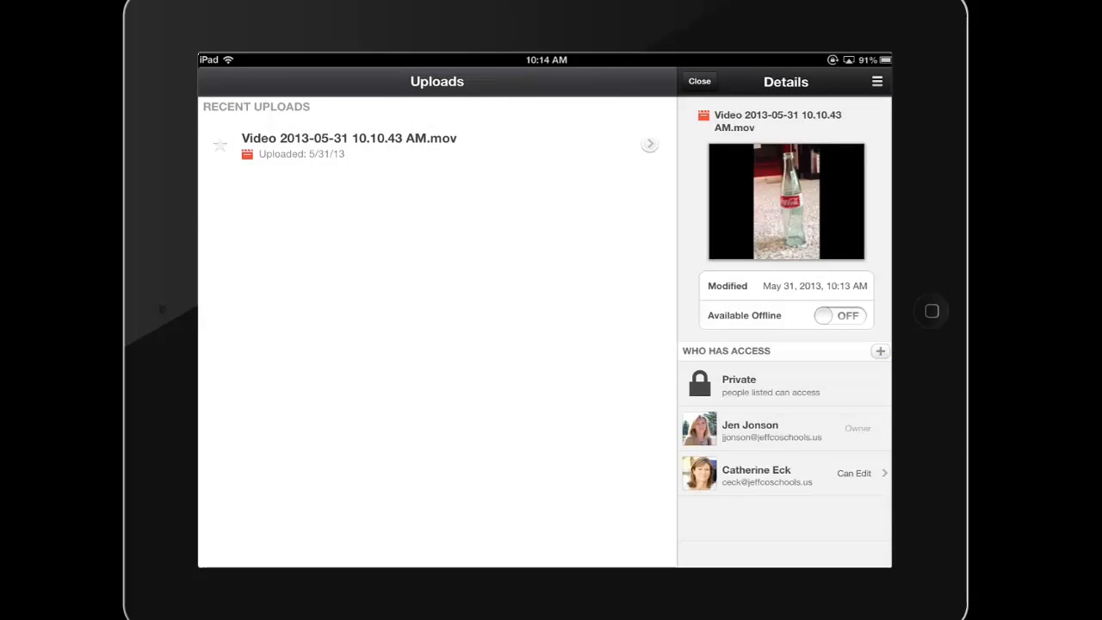